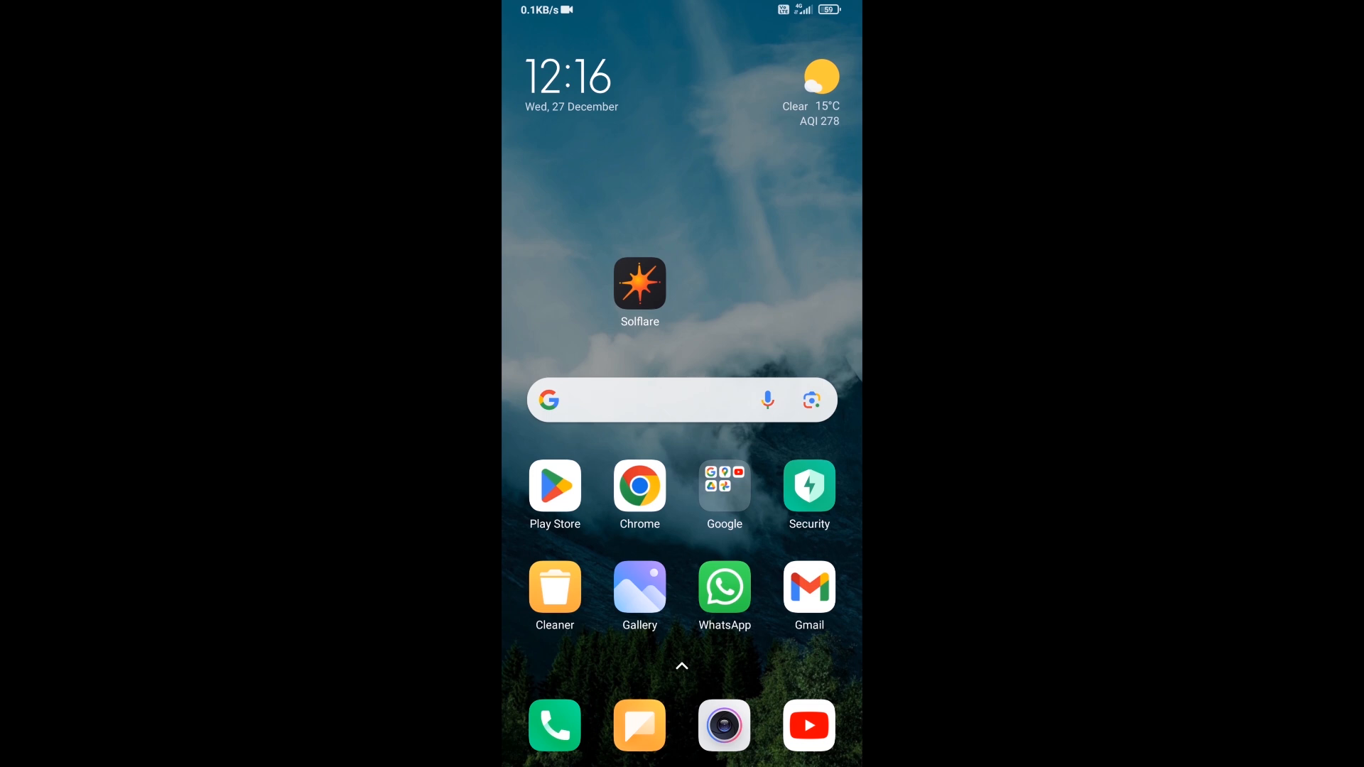
Step: Launch Solflare and try a $50 amount on the Buy page before backing out
{"action": "left_click", "coordinate": [640, 284]}
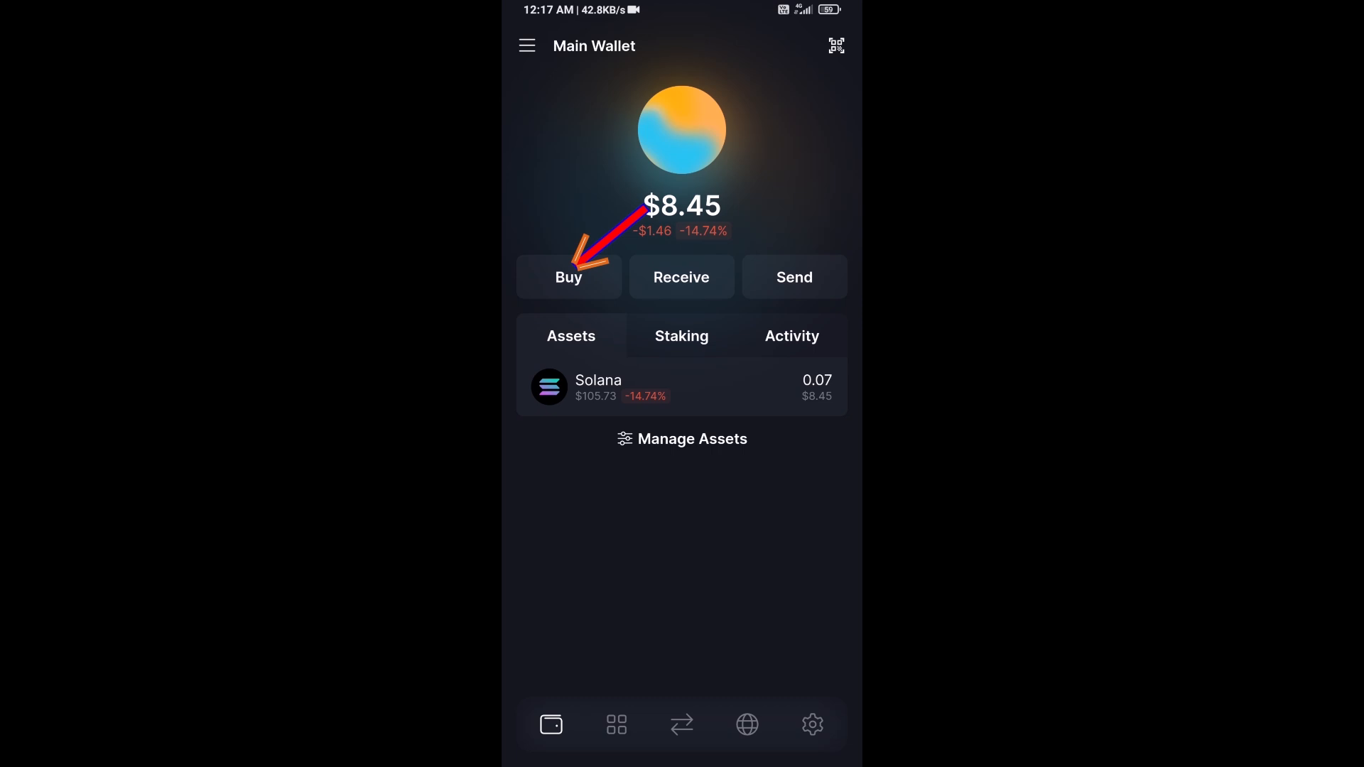
{"action": "left_click", "coordinate": [568, 277]}
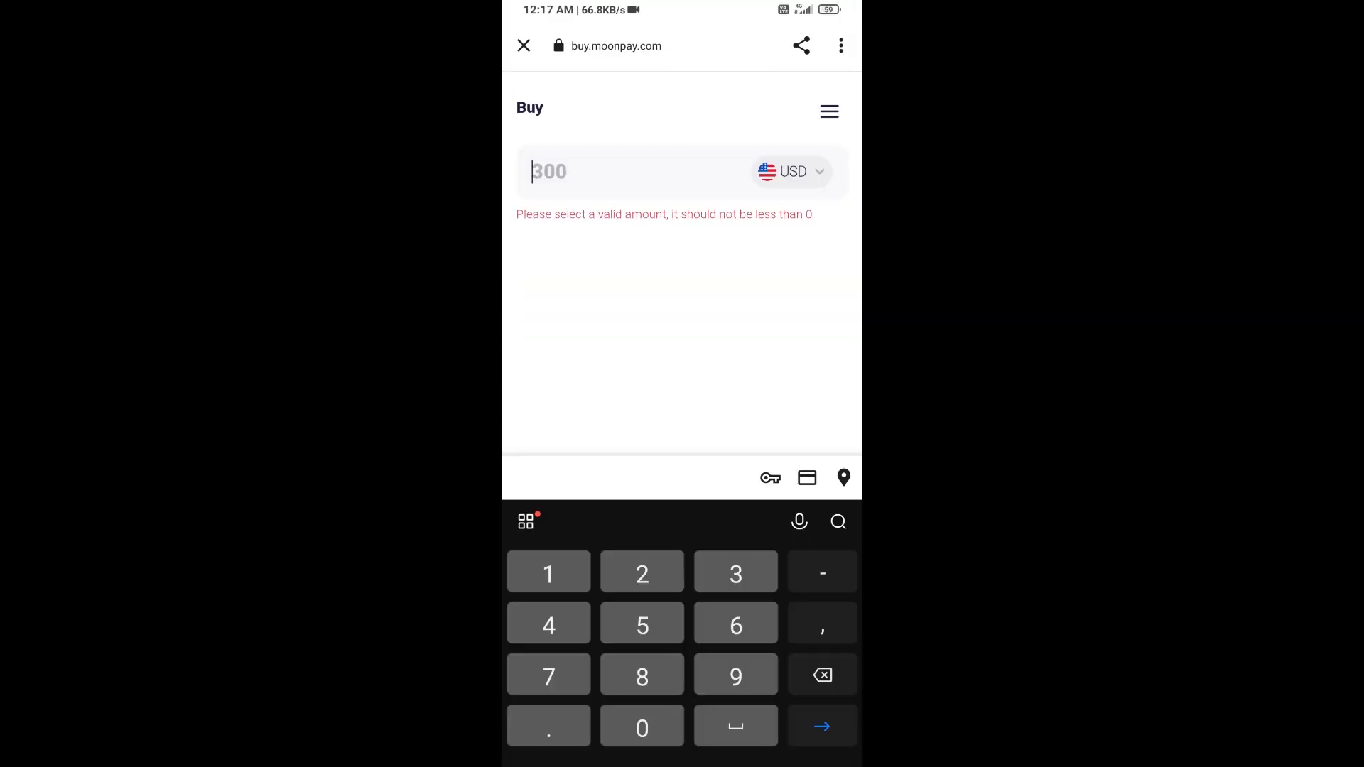
{"action": "type", "text": "50"}
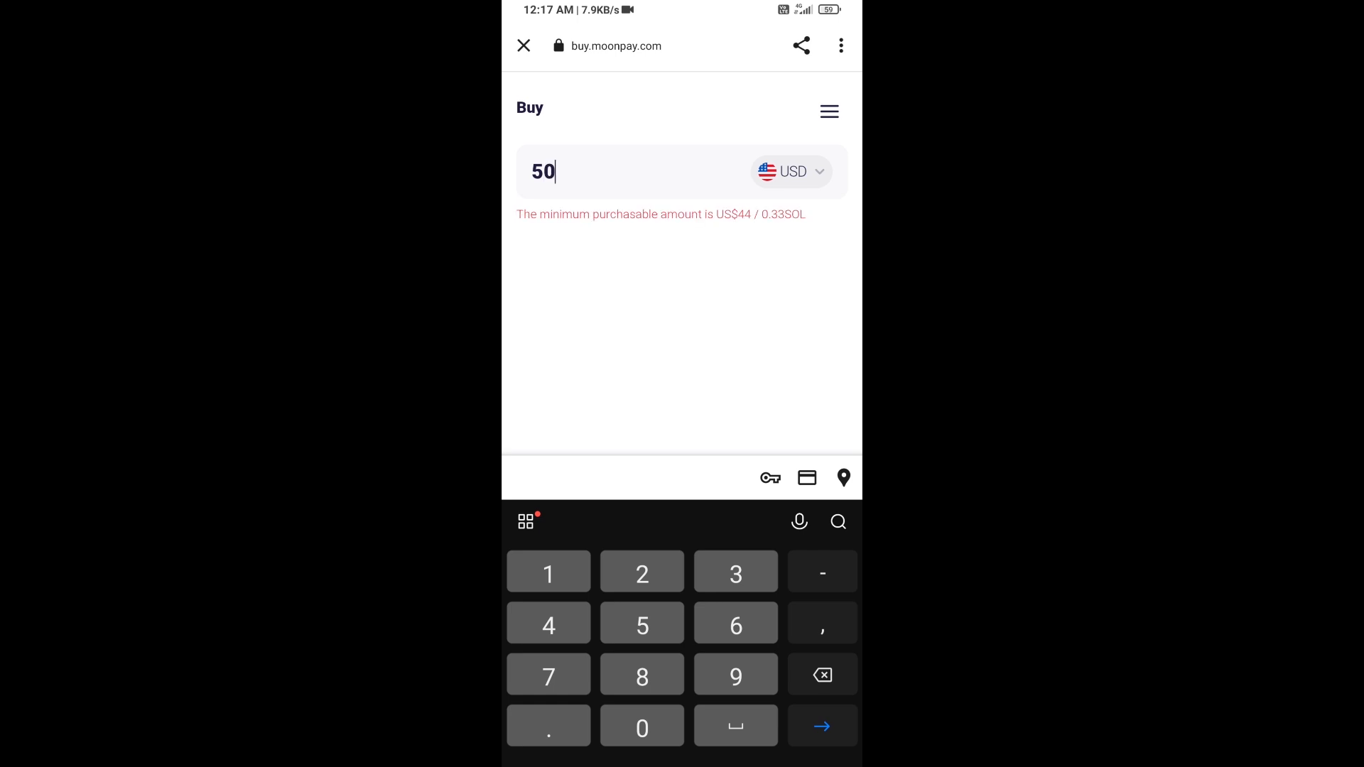
{"action": "left_click", "coordinate": [523, 46]}
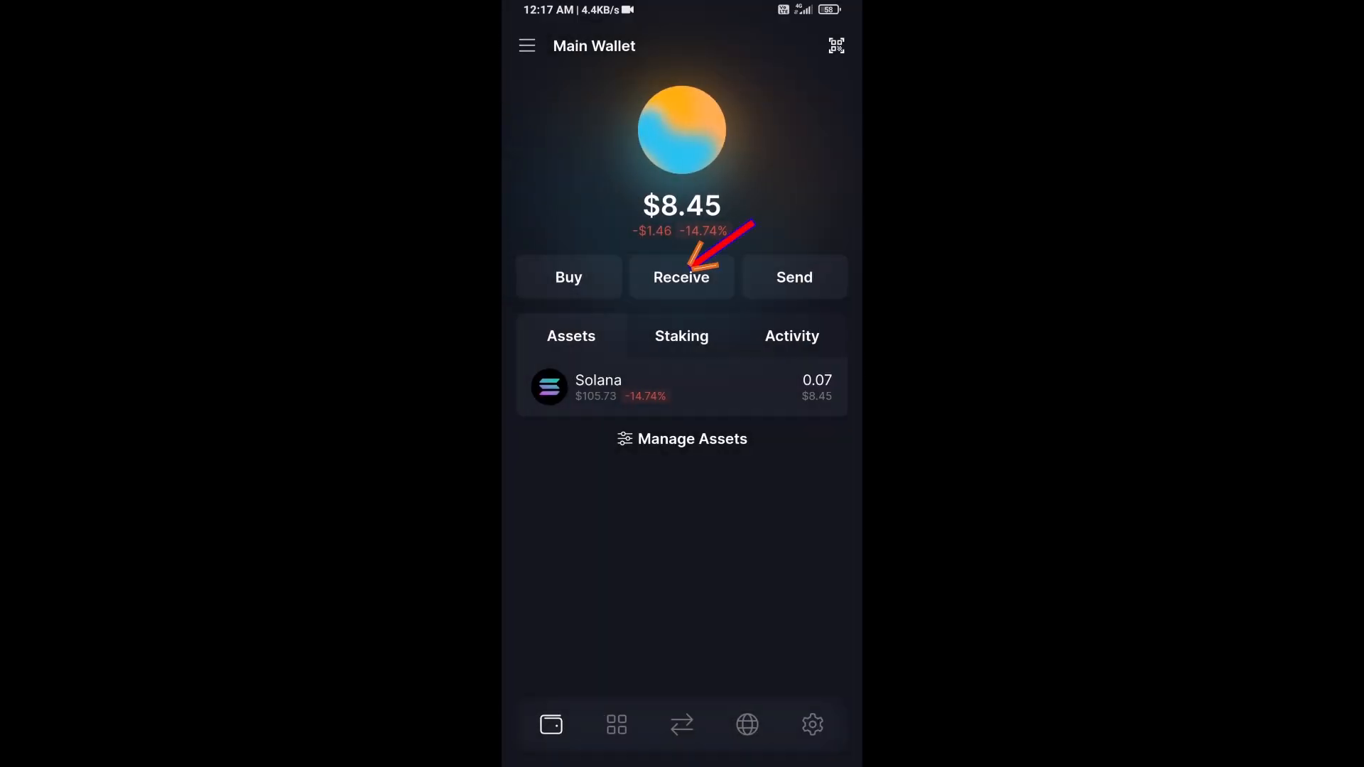
Step: View the wallet's receive address, then return to the wallet home
{"action": "left_click", "coordinate": [680, 277]}
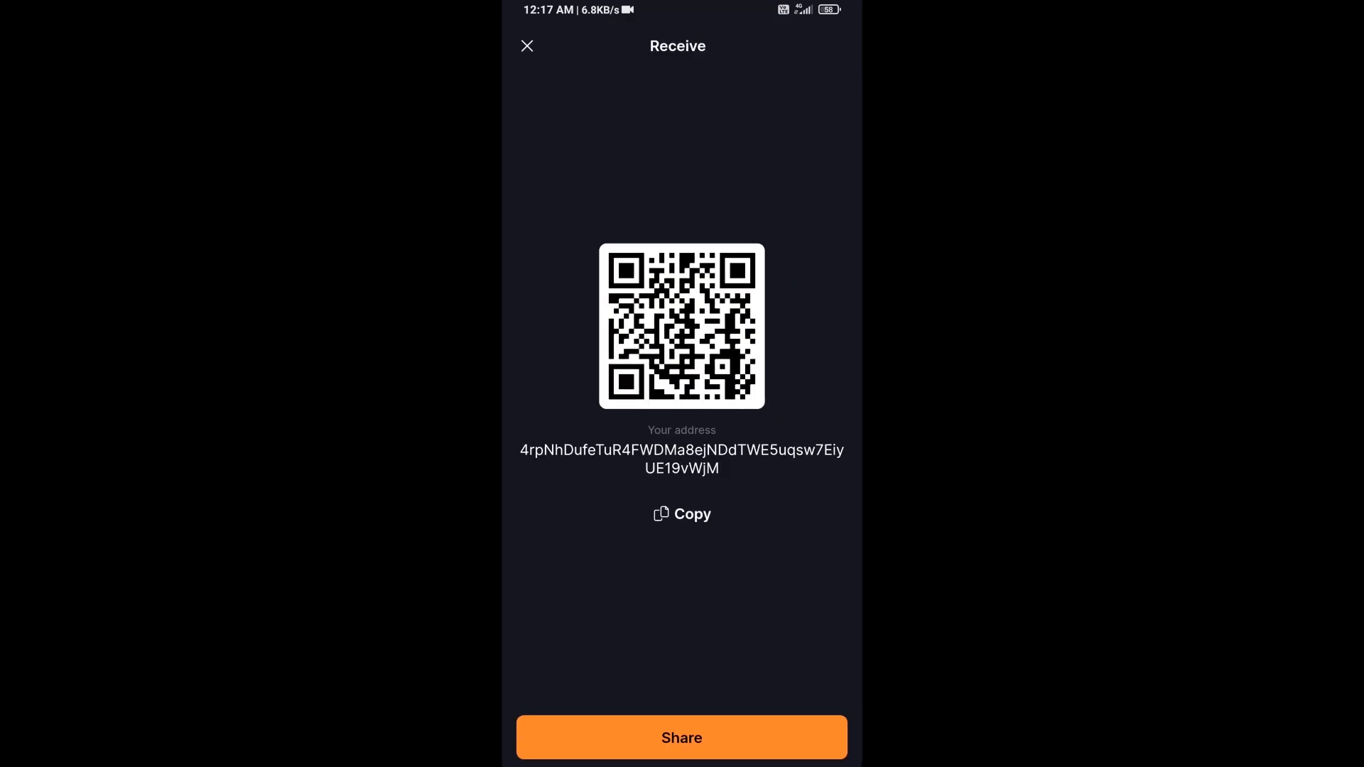
{"action": "left_click", "coordinate": [525, 45]}
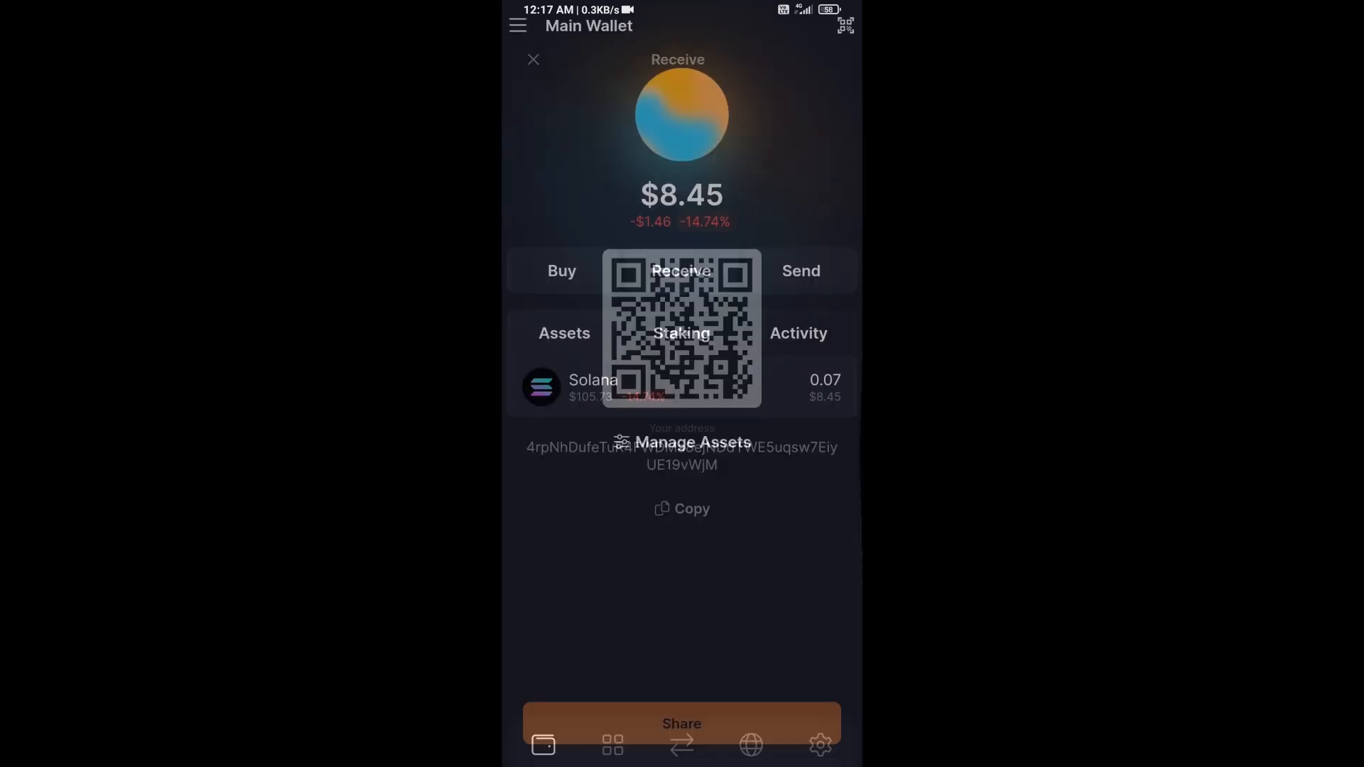
{"action": "left_click", "coordinate": [533, 59]}
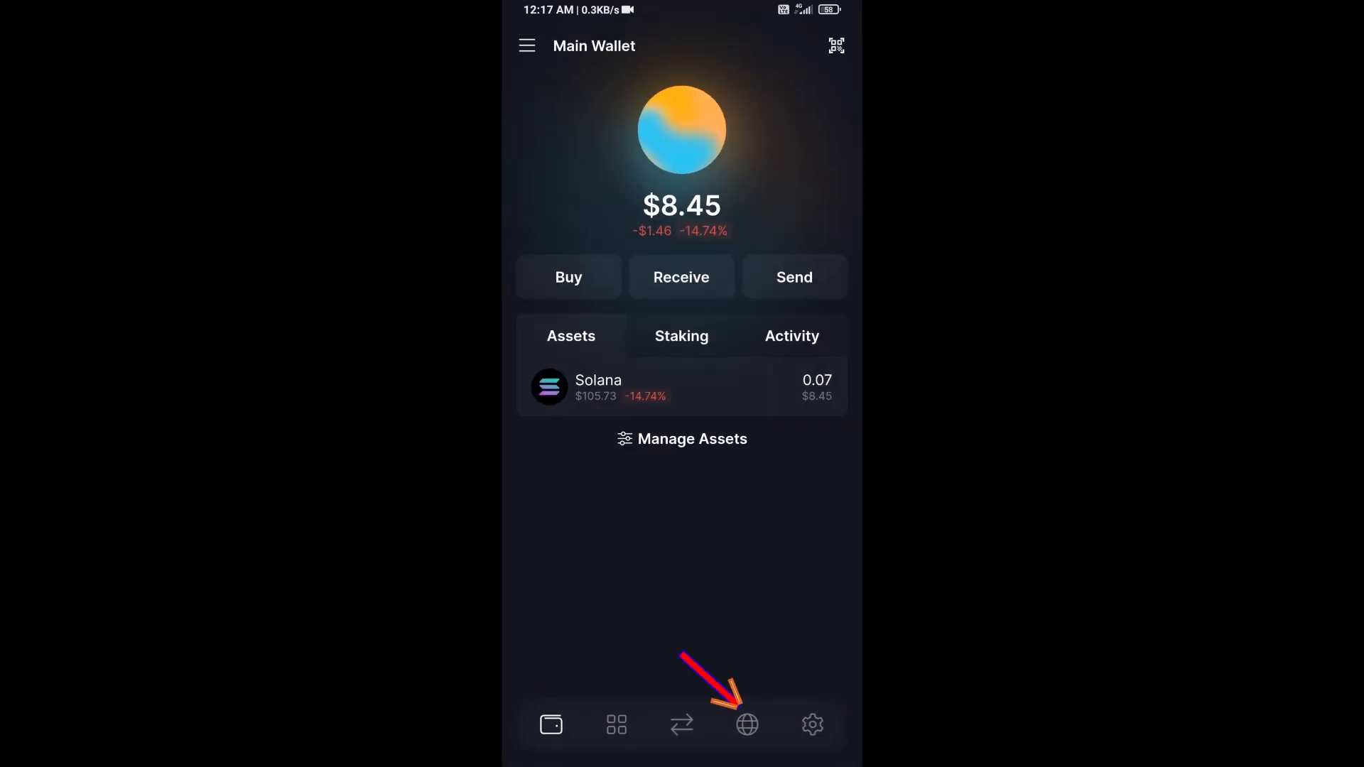
Step: Search 'raydium' in the built-in browser and load raydium.io
{"action": "left_click", "coordinate": [746, 723]}
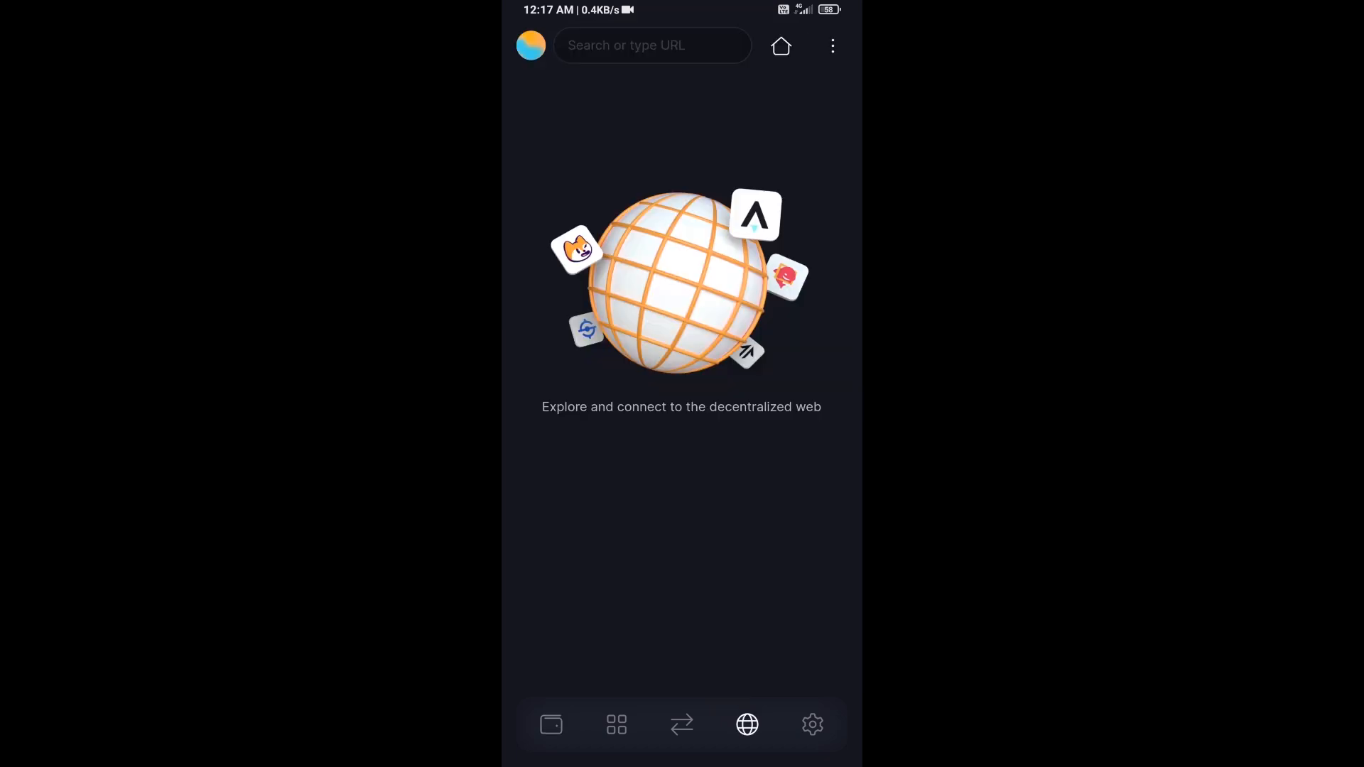
{"action": "type", "text": "rayd"}
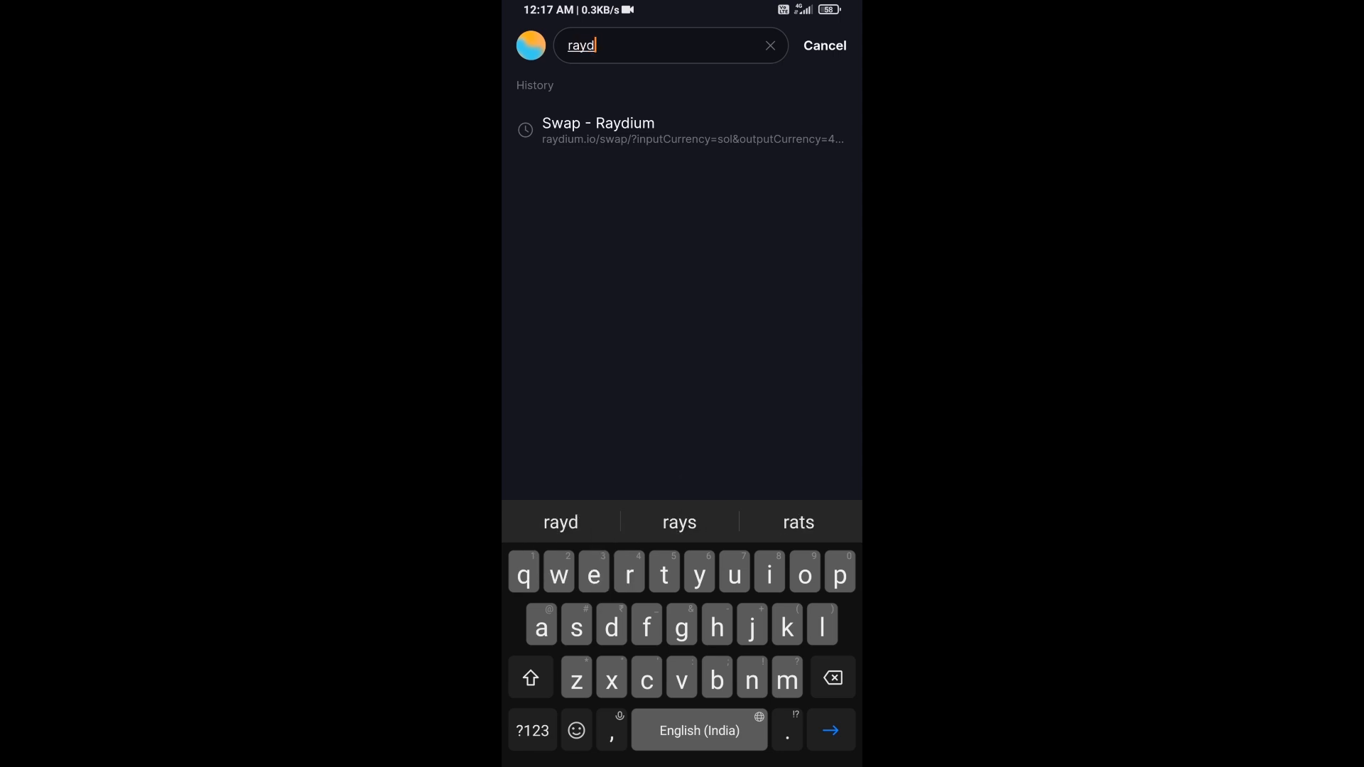
{"action": "type", "text": "ium"}
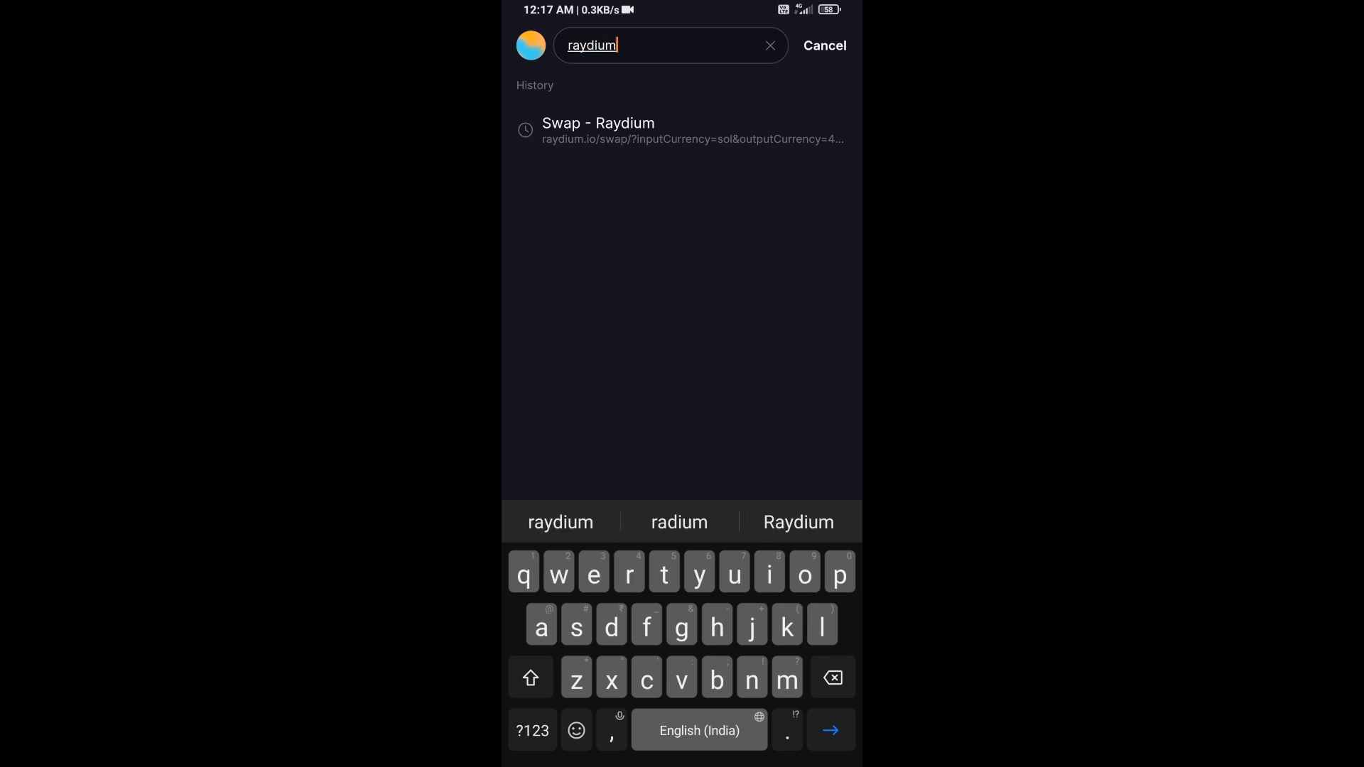
{"action": "left_click", "coordinate": [683, 131]}
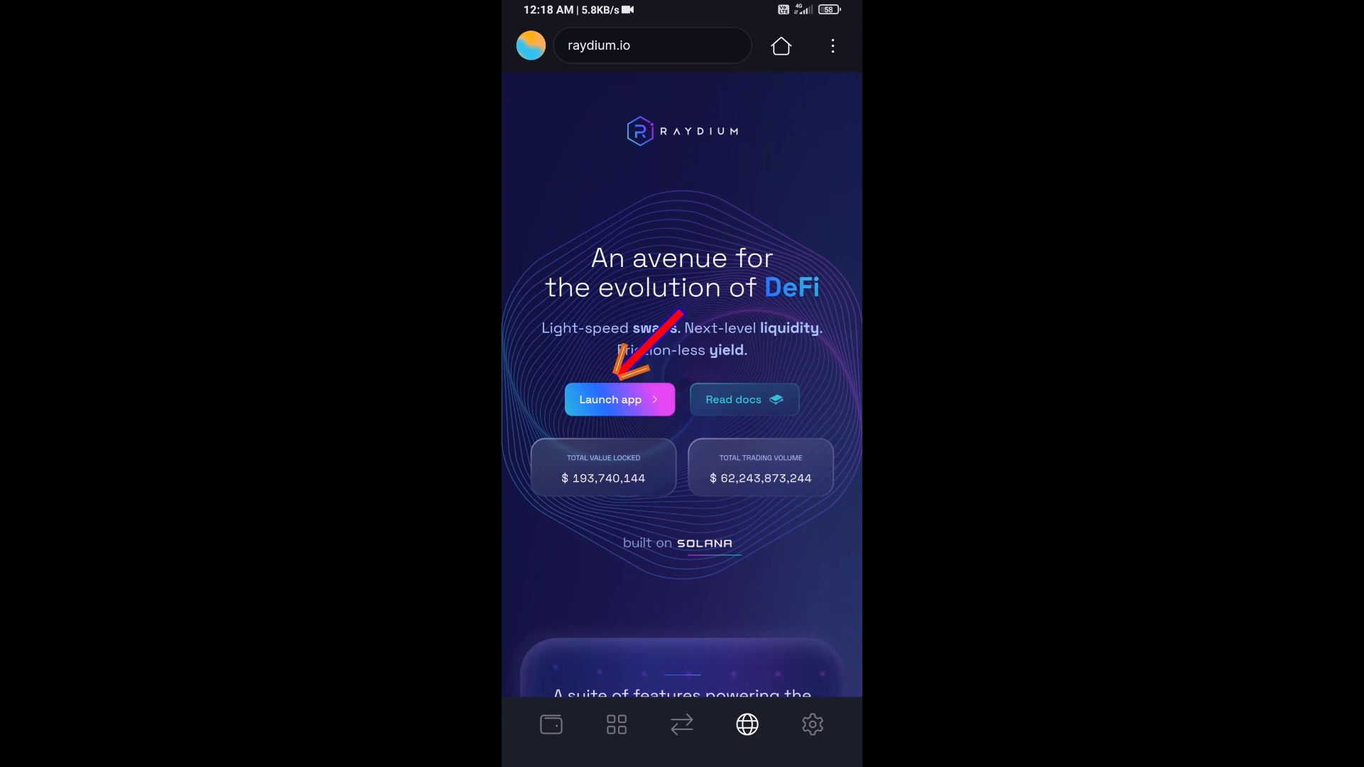
Step: Launch the Raydium app and approve connecting the Main Wallet, dismissing the confirmation
{"action": "left_click", "coordinate": [618, 400]}
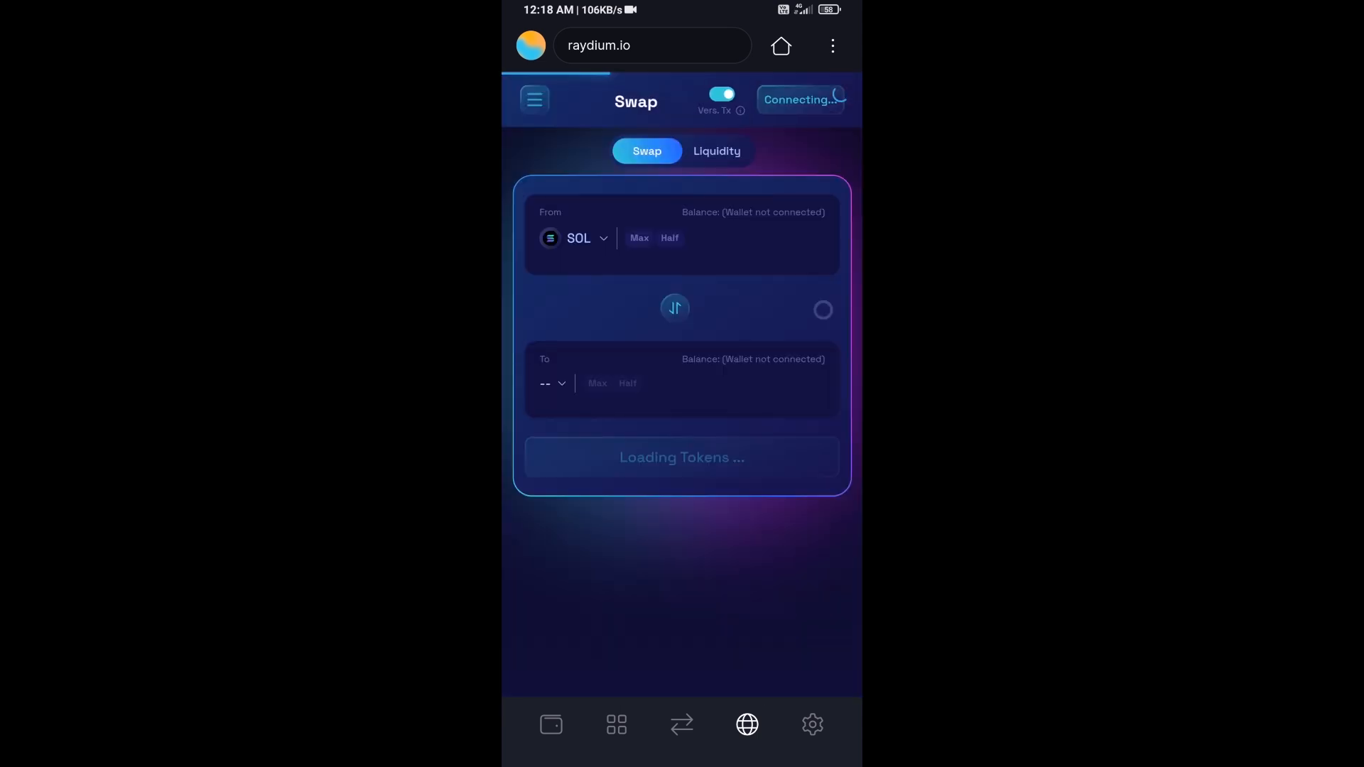
{"action": "left_click", "coordinate": [798, 100]}
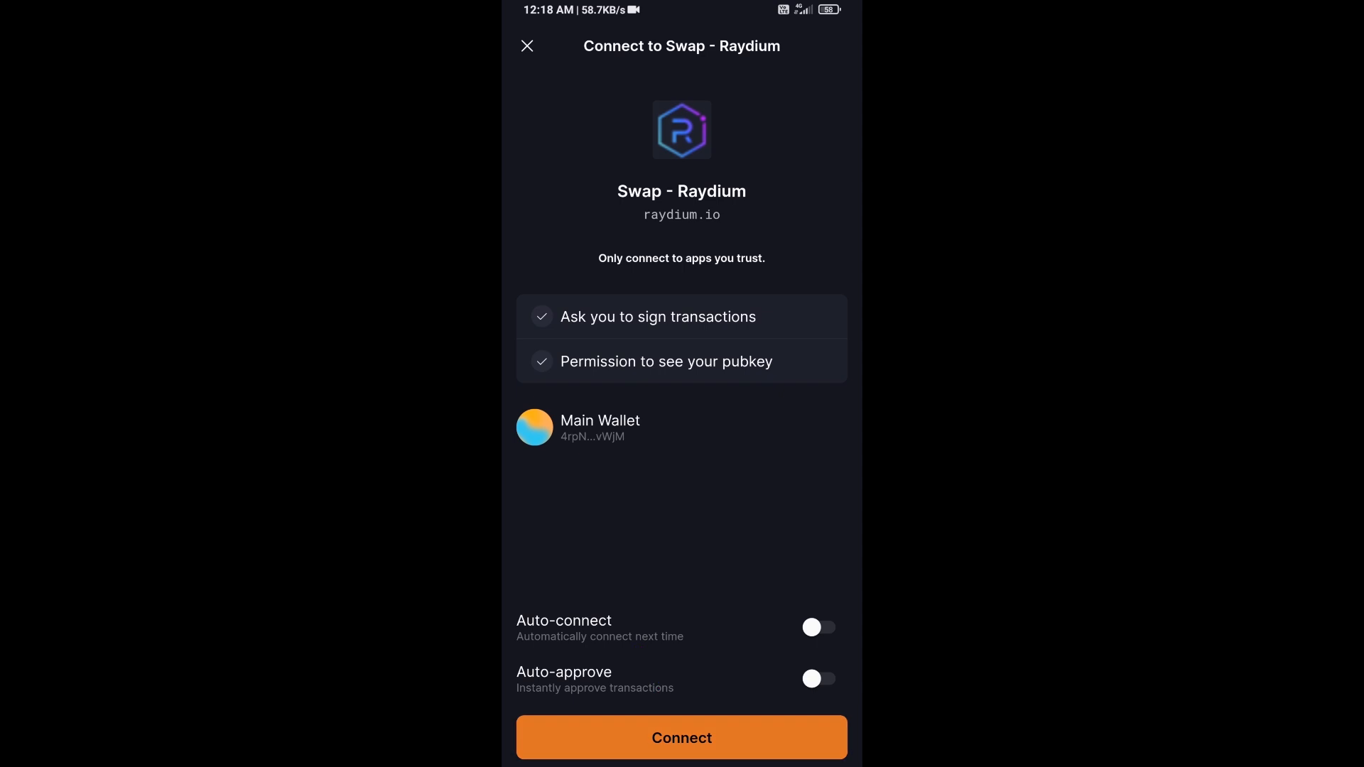
{"action": "left_click", "coordinate": [680, 737]}
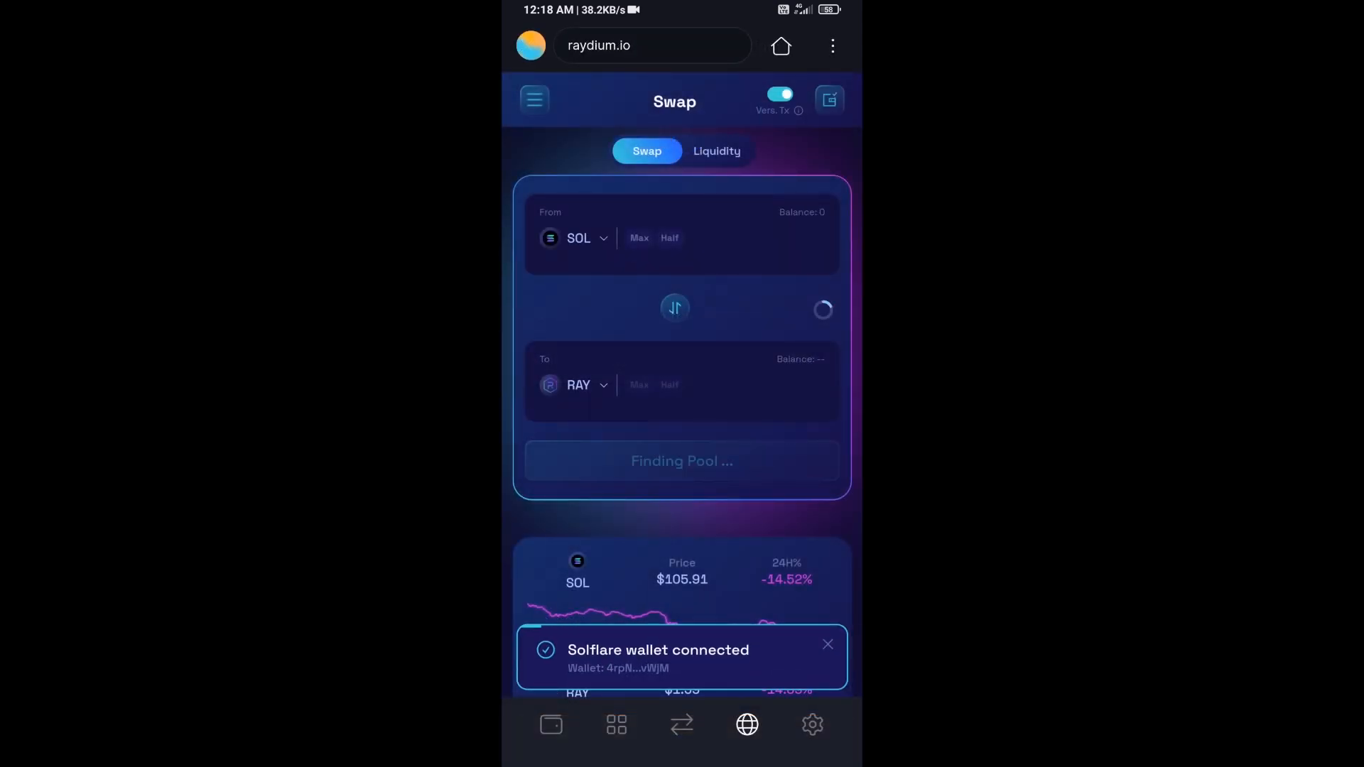
{"action": "left_click", "coordinate": [826, 643]}
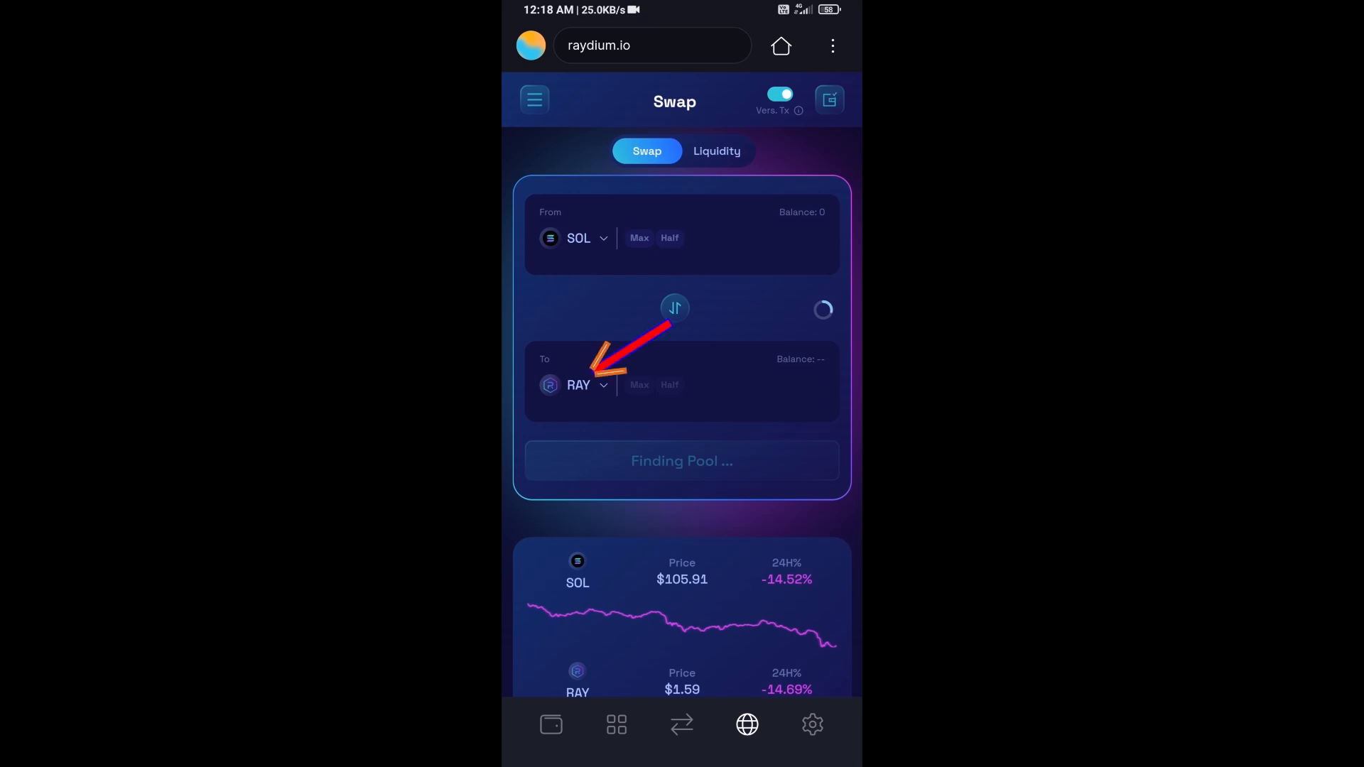
Step: Start choosing the receive token, then copy FLOCKA's Solana contract from CoinMarketCap
{"action": "left_click", "coordinate": [578, 385]}
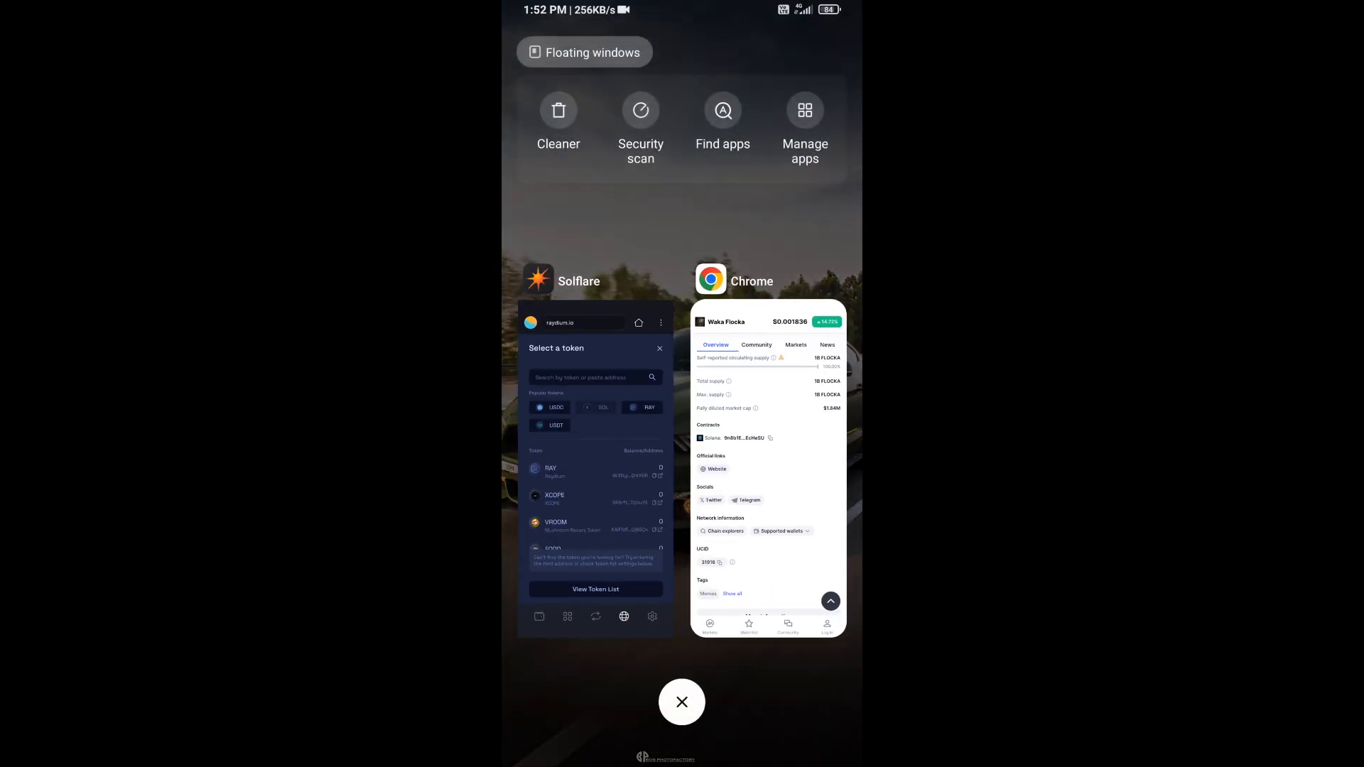
{"action": "left_click", "coordinate": [767, 470]}
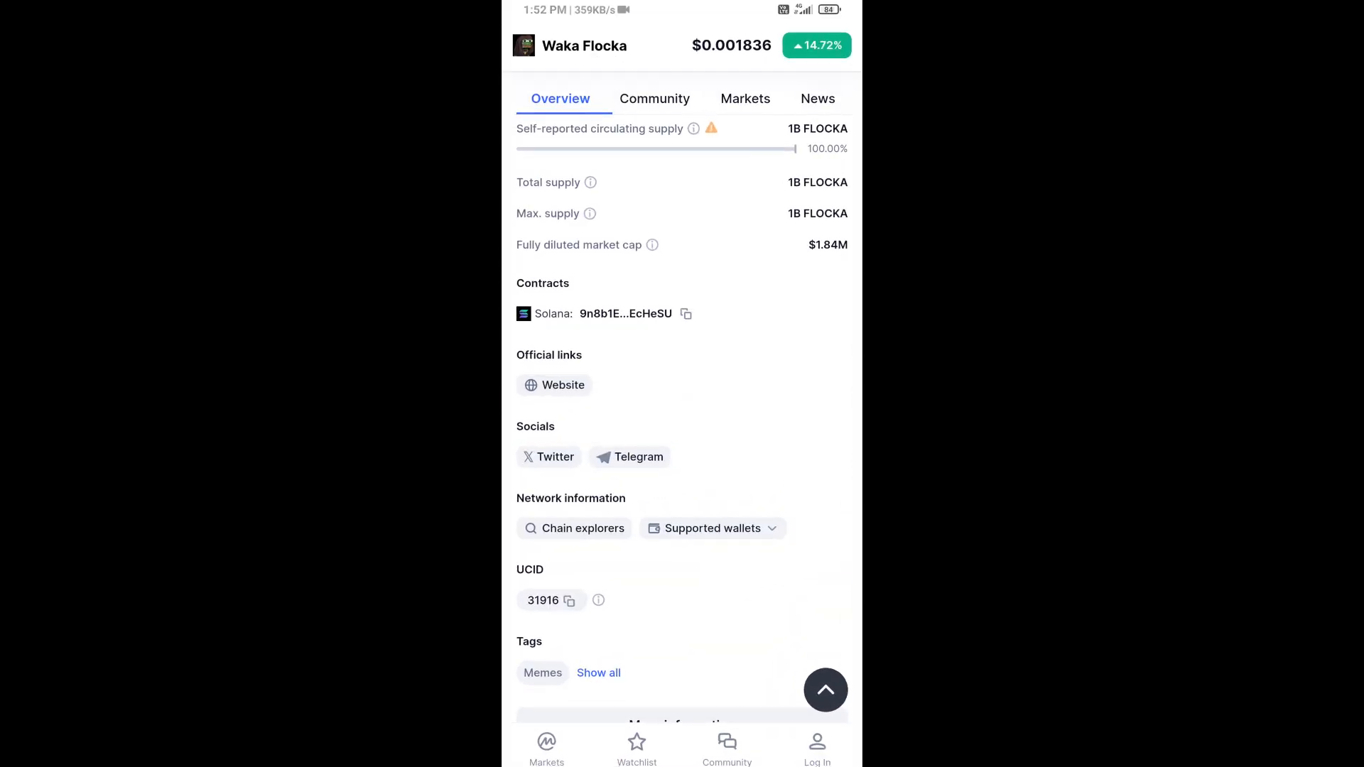
{"action": "left_click", "coordinate": [685, 313]}
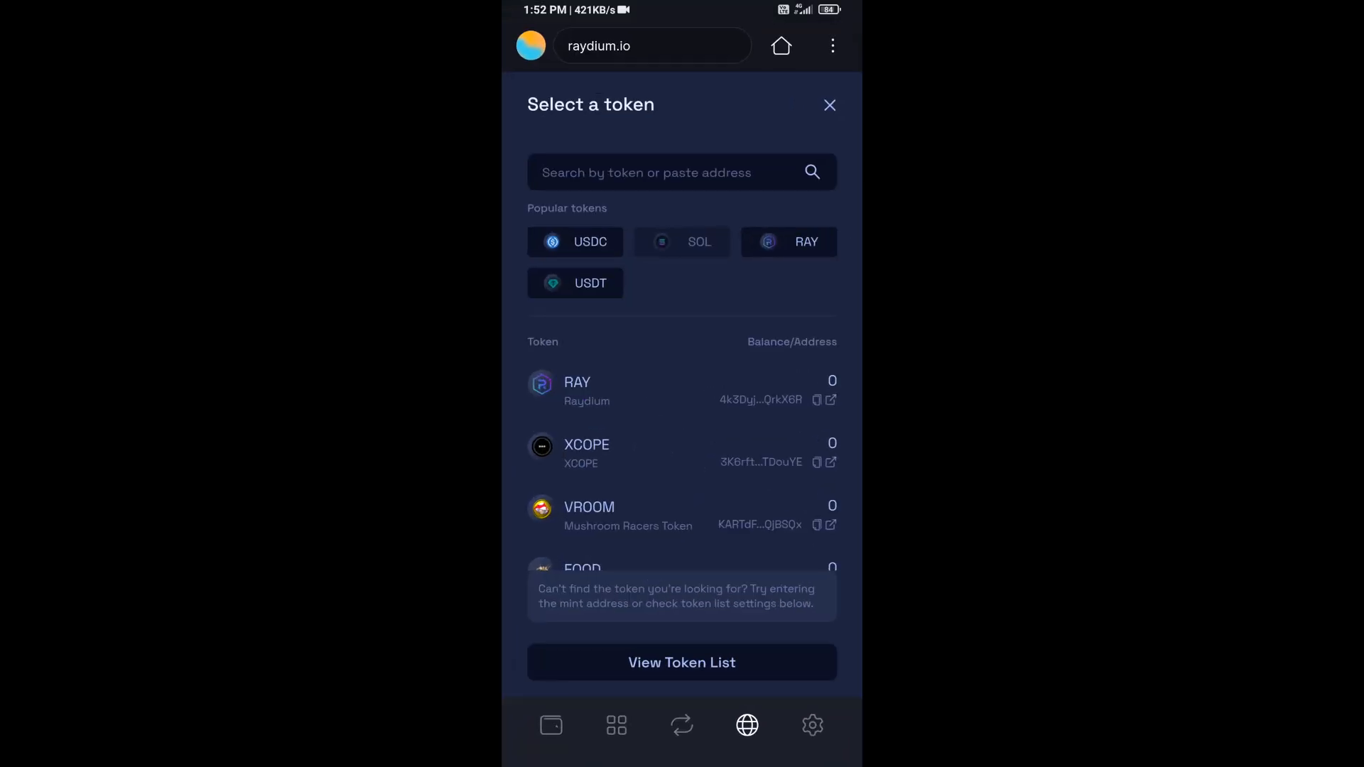
Step: Paste the contract address into token search and select FLOCKA as the receive token
{"action": "left_click", "coordinate": [648, 172]}
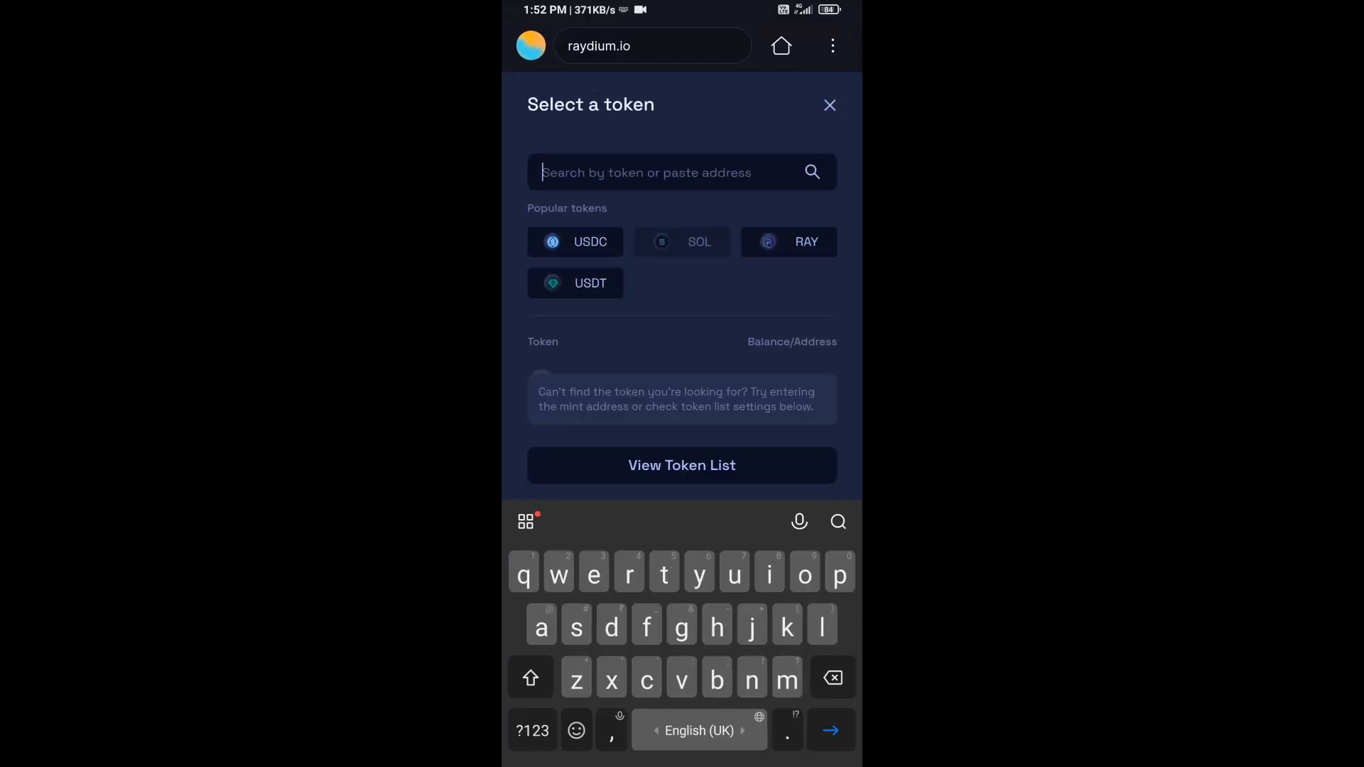
{"action": "type", "text": "ojLKVNzuQgGbyPfLrmFQvEcHeSU"}
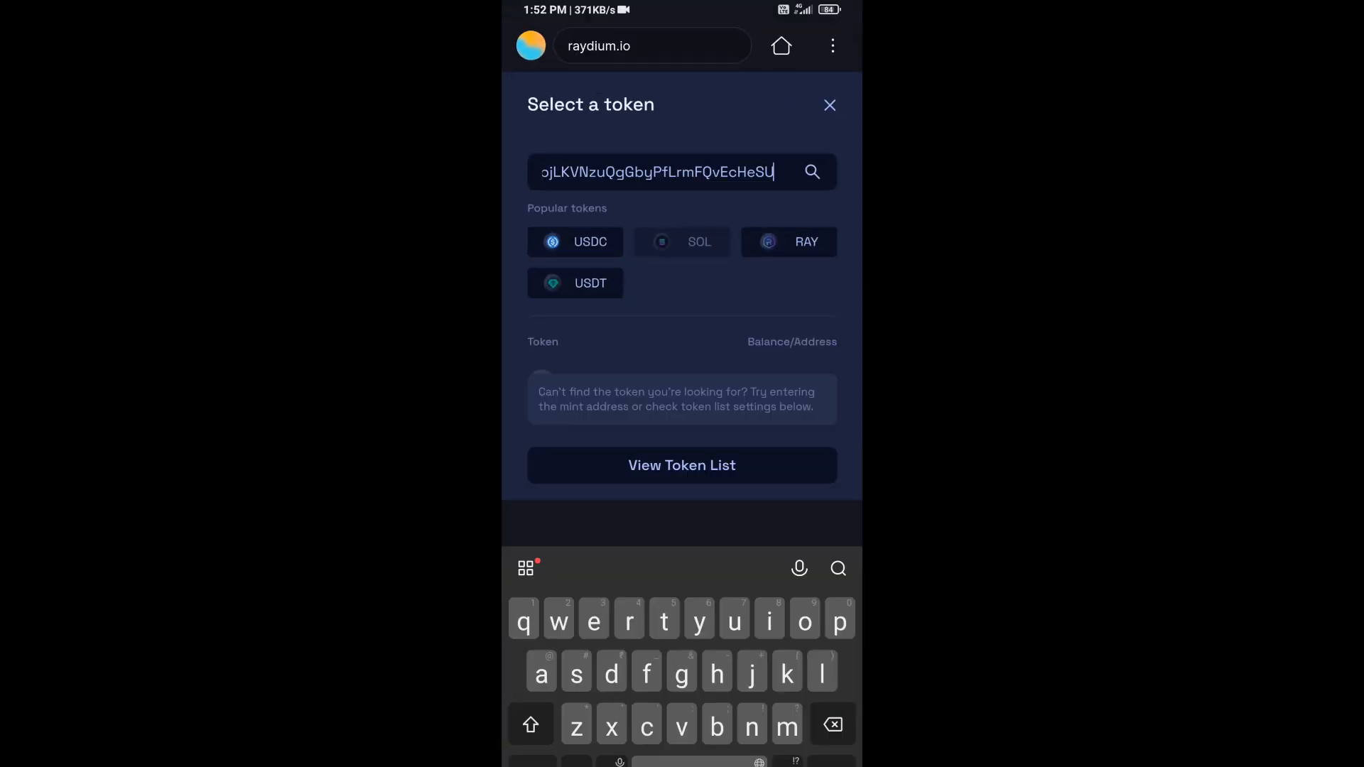
{"action": "left_click", "coordinate": [810, 172]}
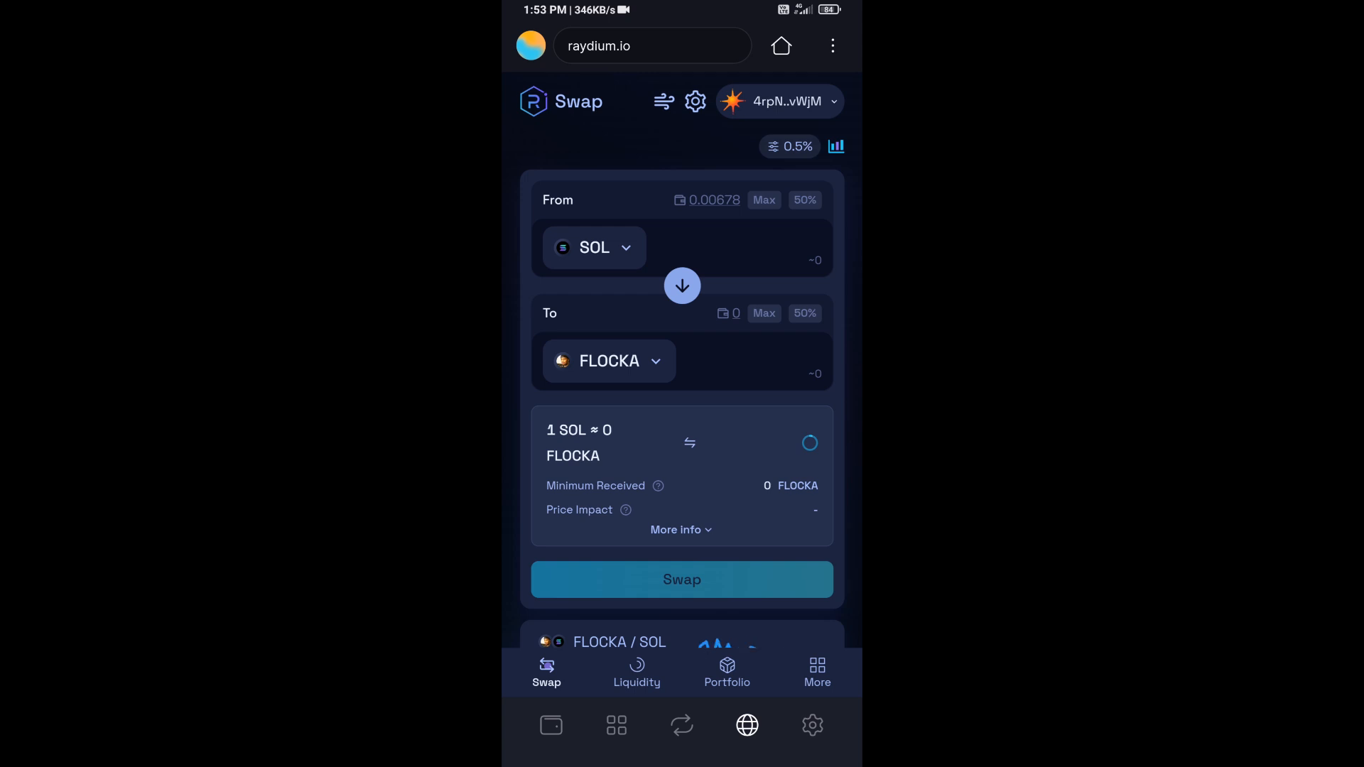
Step: Enter 0.0005 SOL as the swap amount, quoting about 36 FLOCKA
{"action": "left_click", "coordinate": [765, 261]}
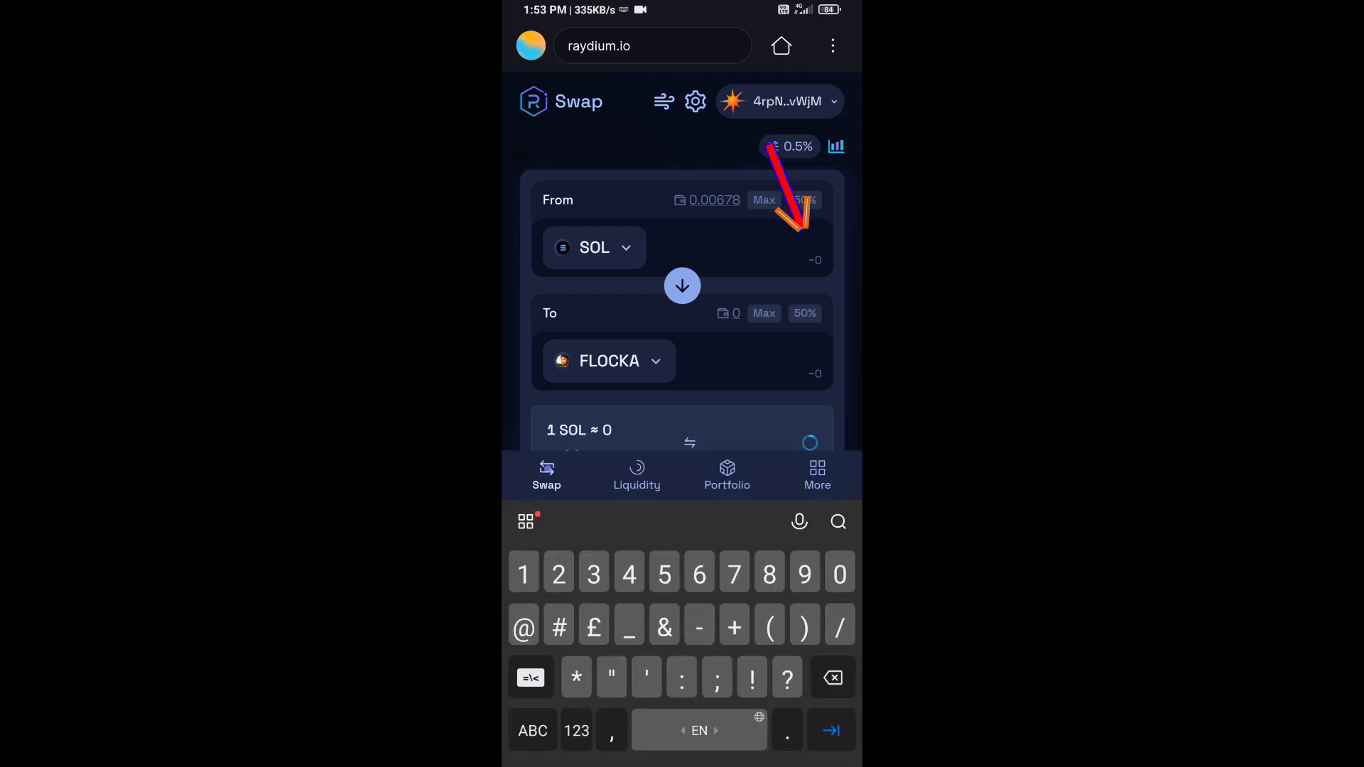
{"action": "type", "text": "0"}
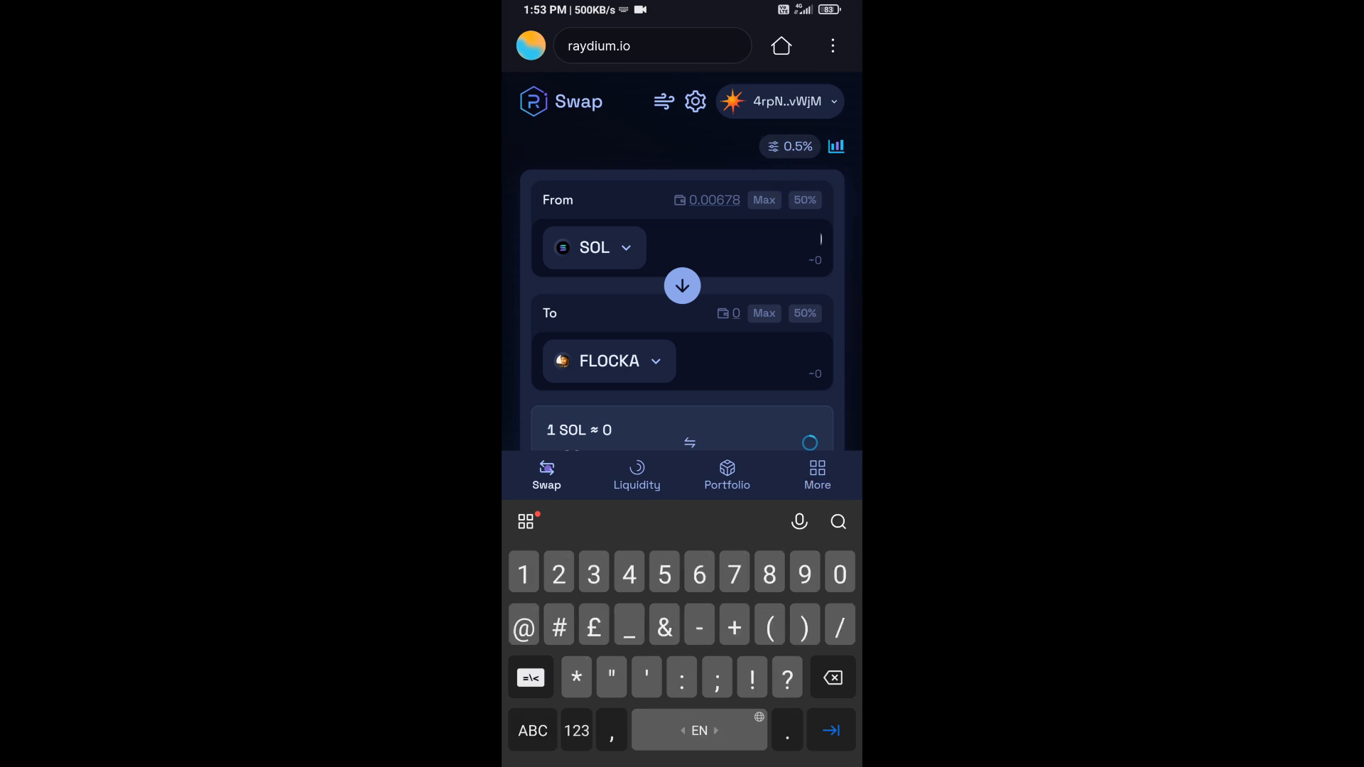
{"action": "type", "text": "0.0005"}
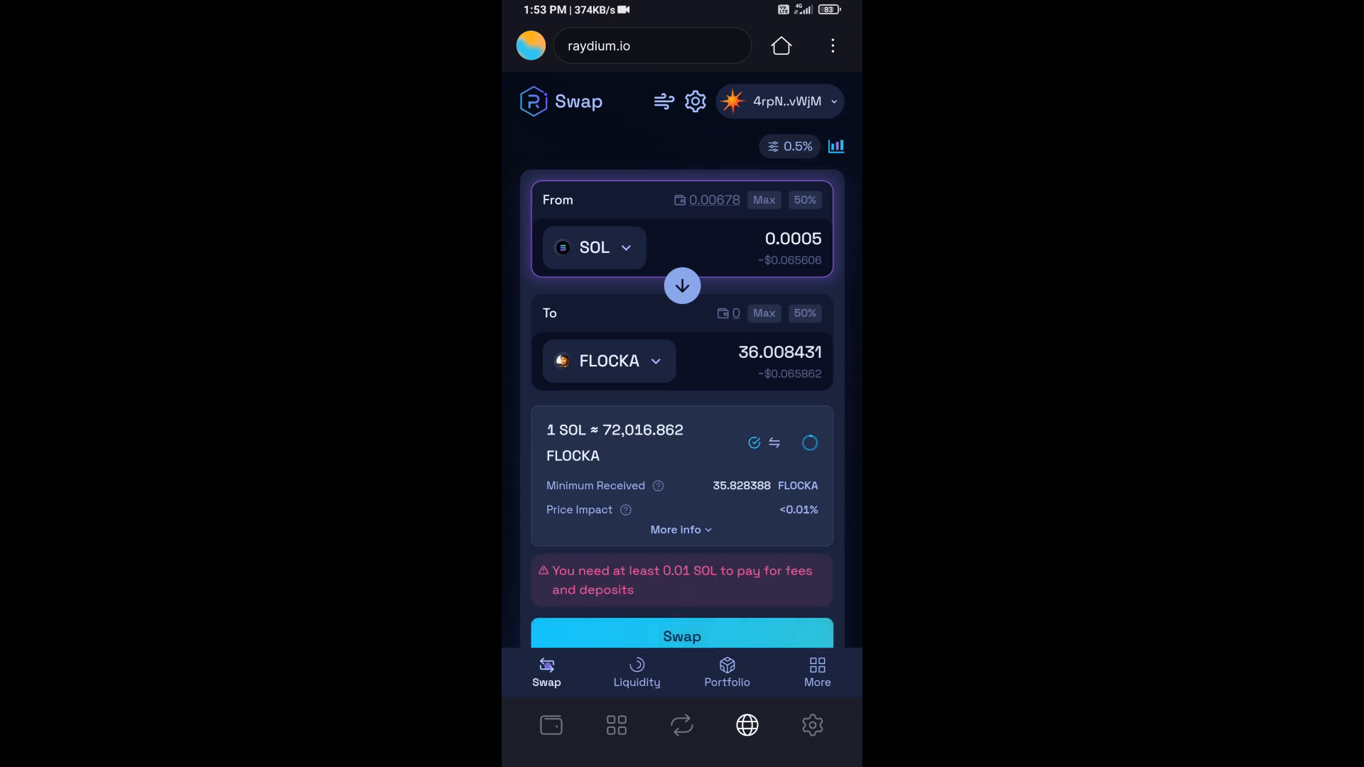
Step: Review the More info details and submit the swap for wallet approval
{"action": "left_click", "coordinate": [681, 528]}
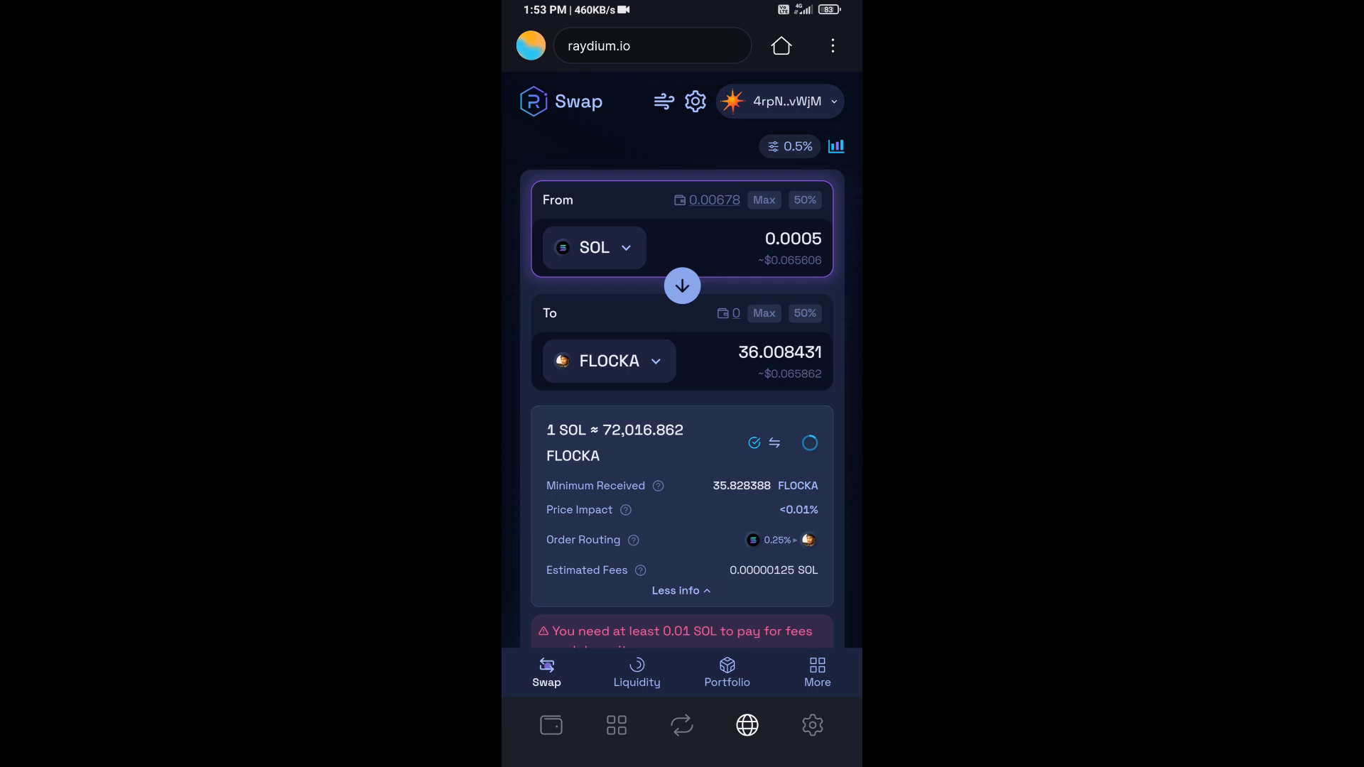
{"action": "left_click", "coordinate": [681, 591]}
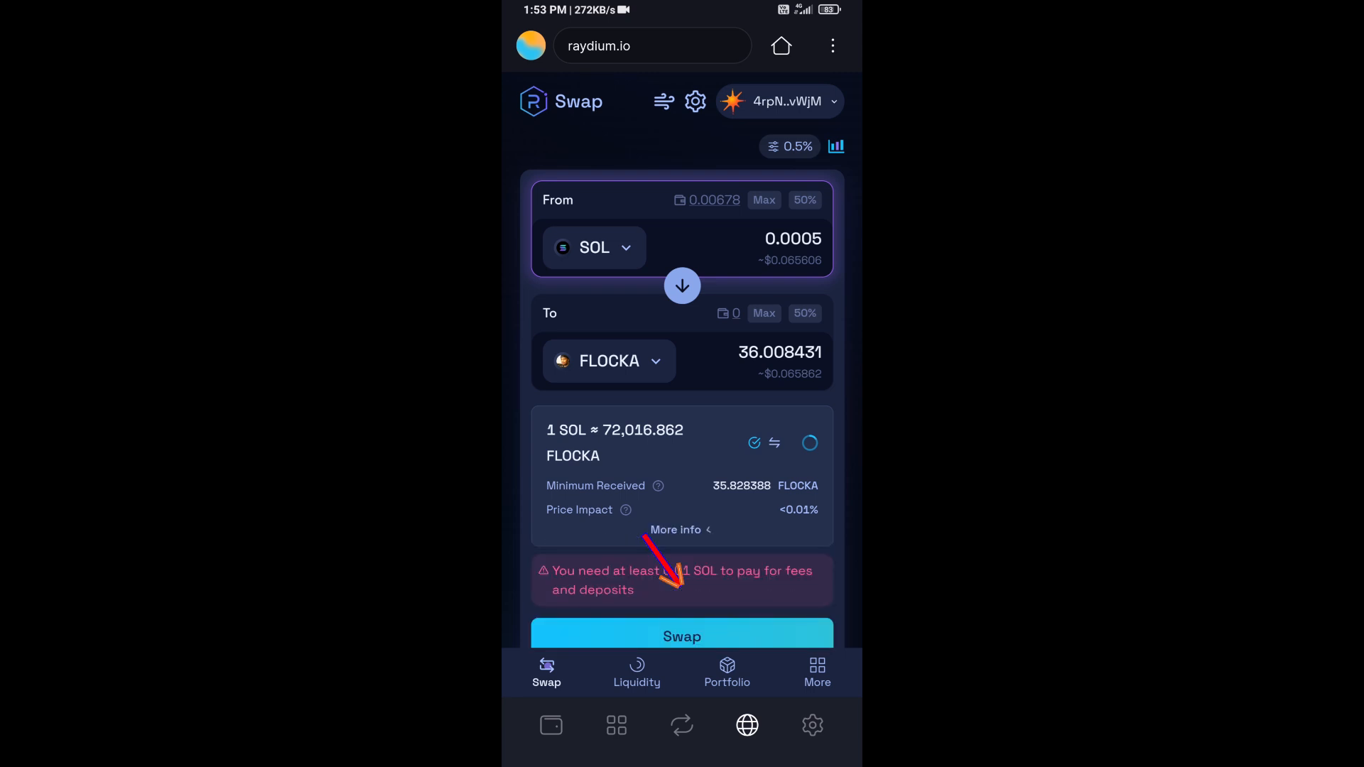
{"action": "left_click", "coordinate": [682, 636]}
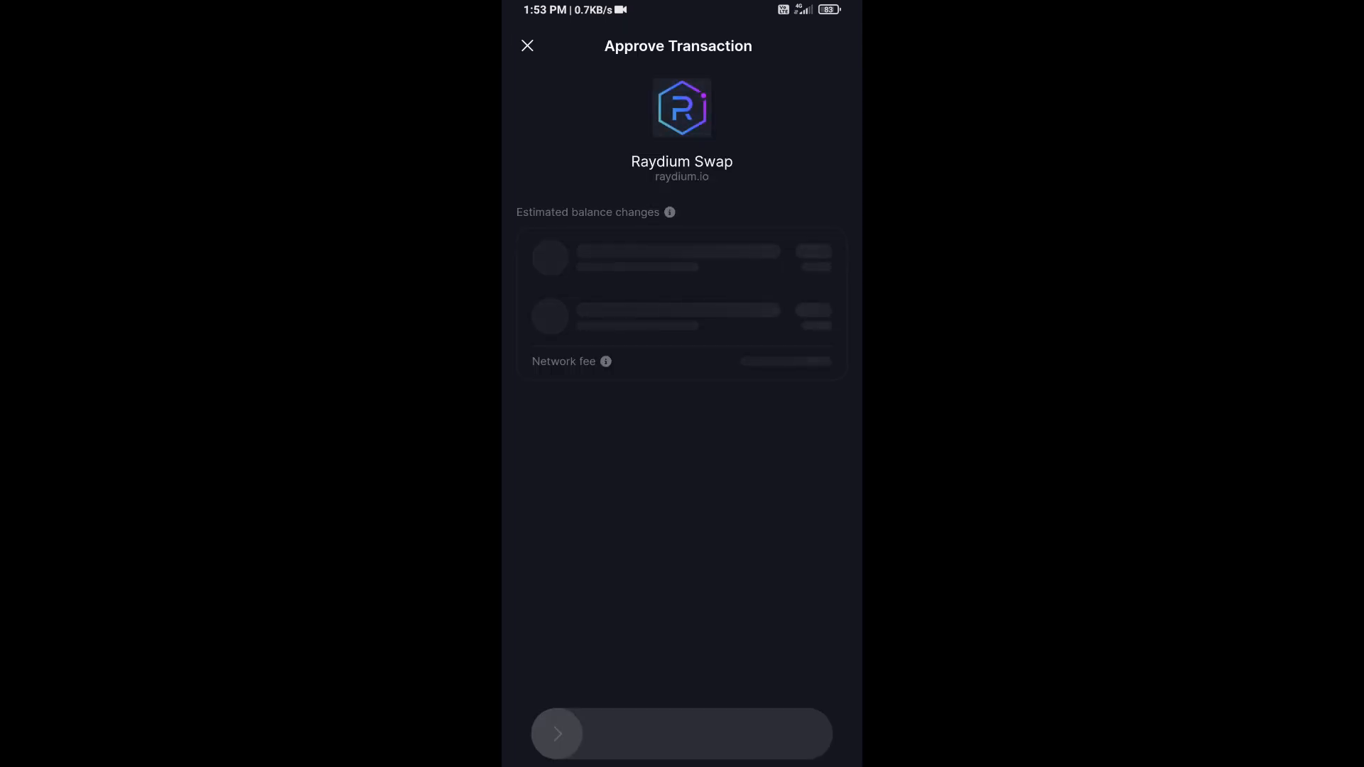